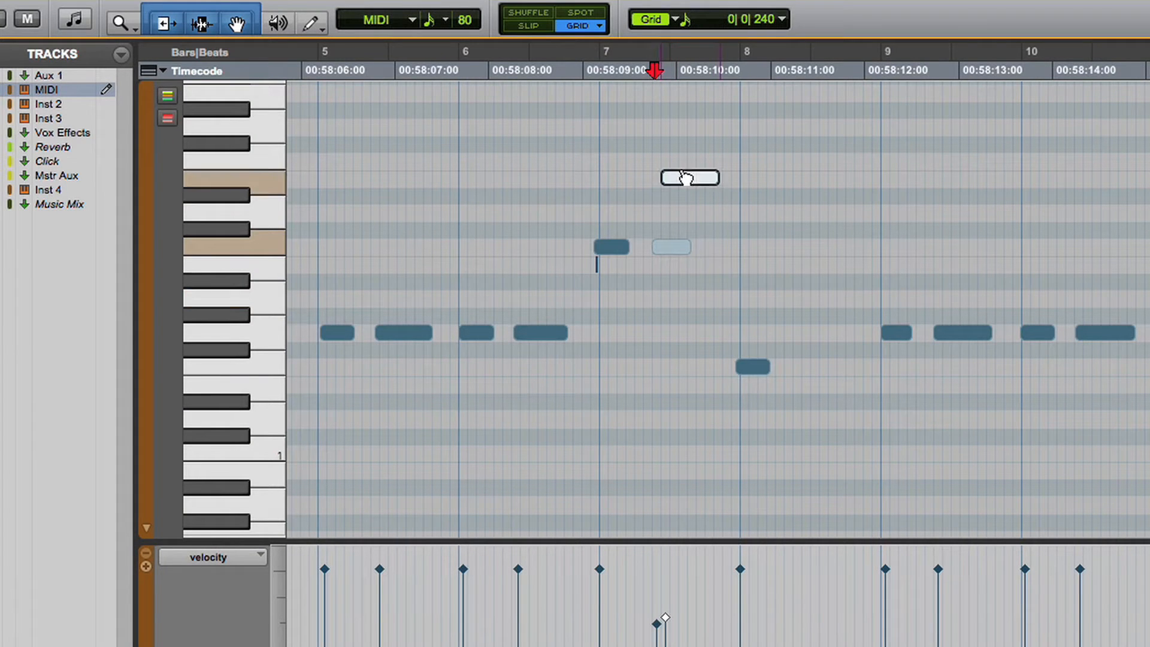
- Raise a MIDI note to a higher pitch, then bring the dense stereo audio waveform into view
left_click_drag(690, 177, 887, 177)
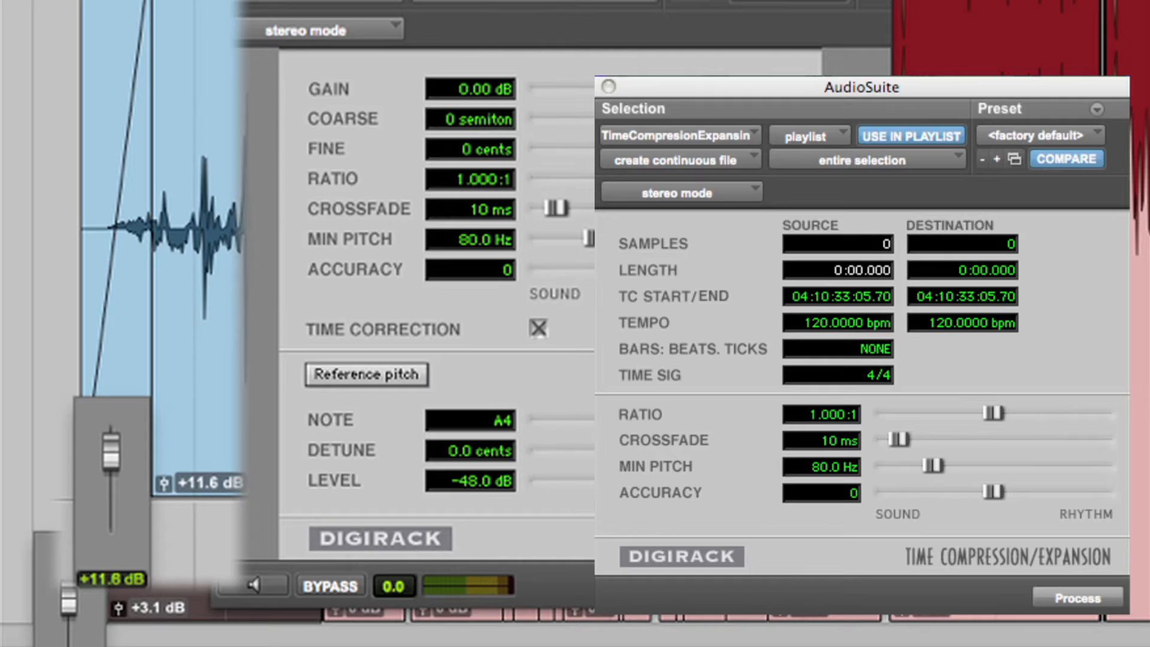
left_click(1077, 597)
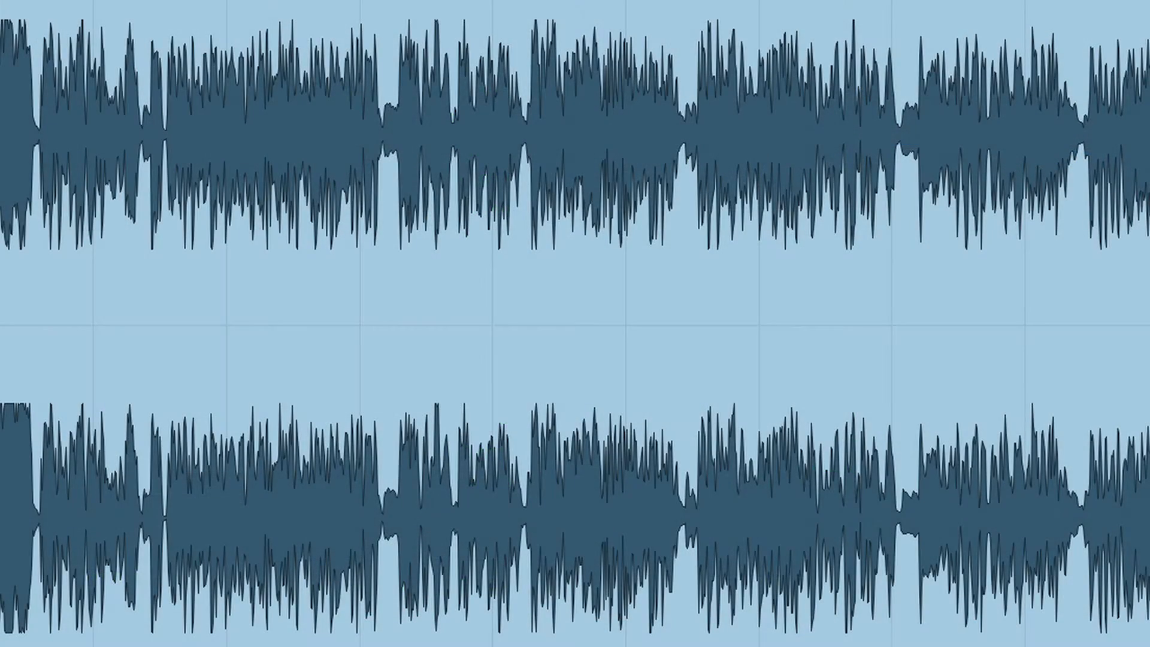